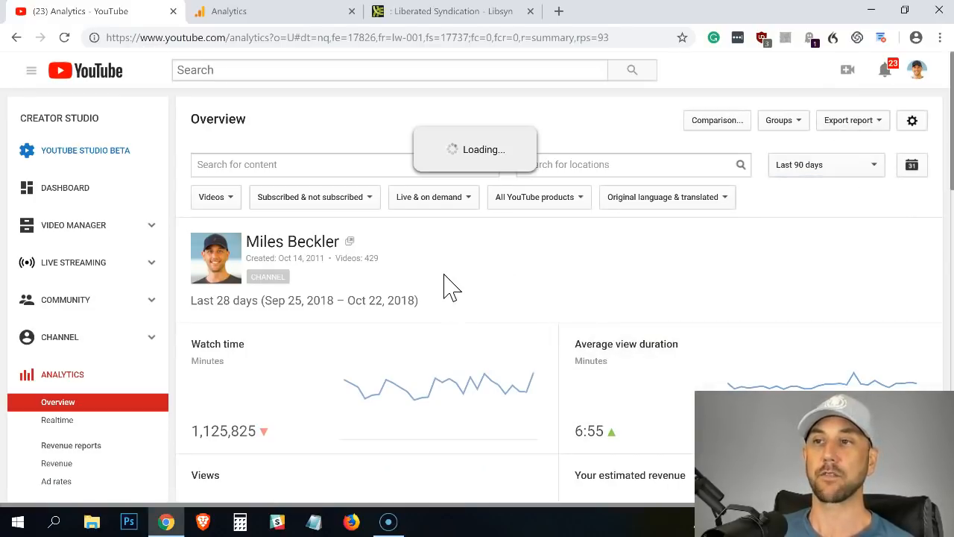
# Switch the channel overview to the last 90 days and scroll to the 3,606,680 watch-time minutes
pyautogui.click(827, 165)
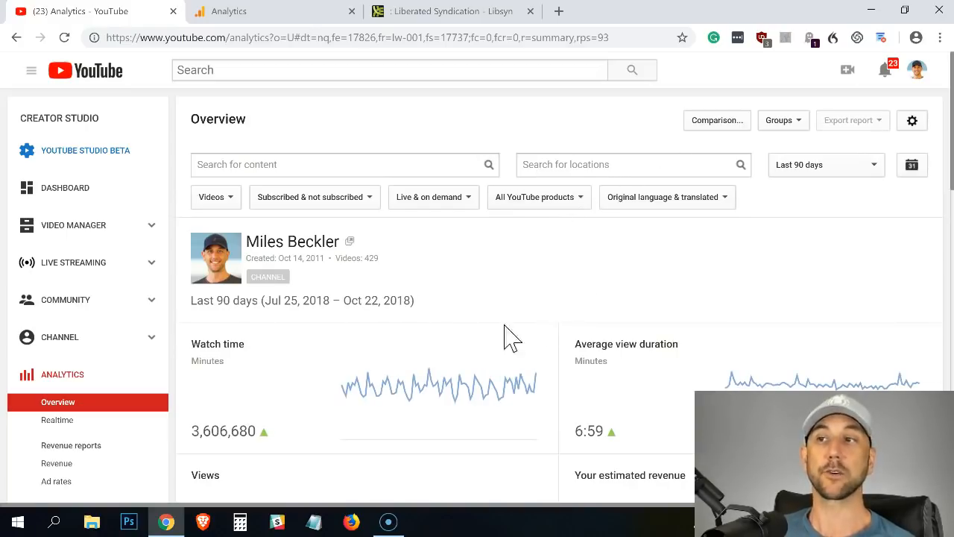
pyautogui.moveTo(434, 364)
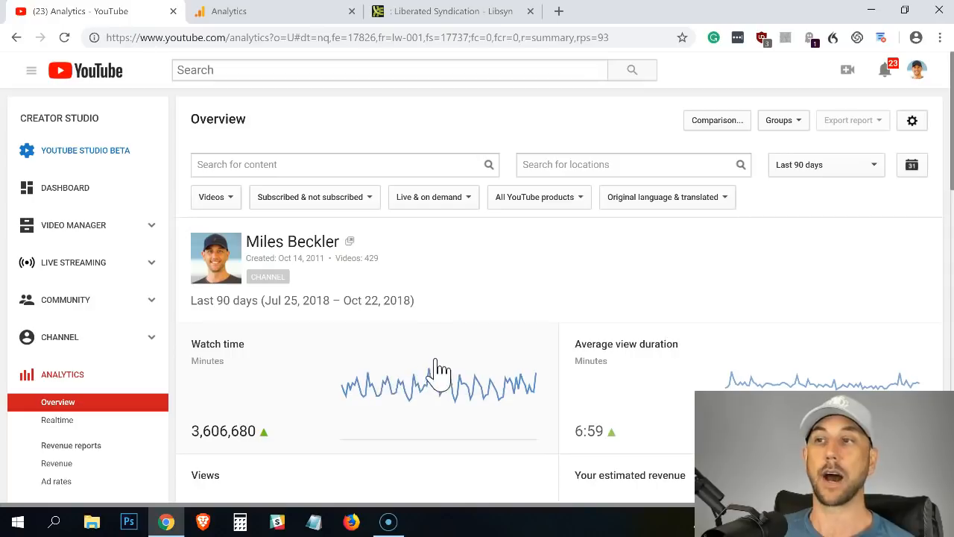
pyautogui.scroll(-3)
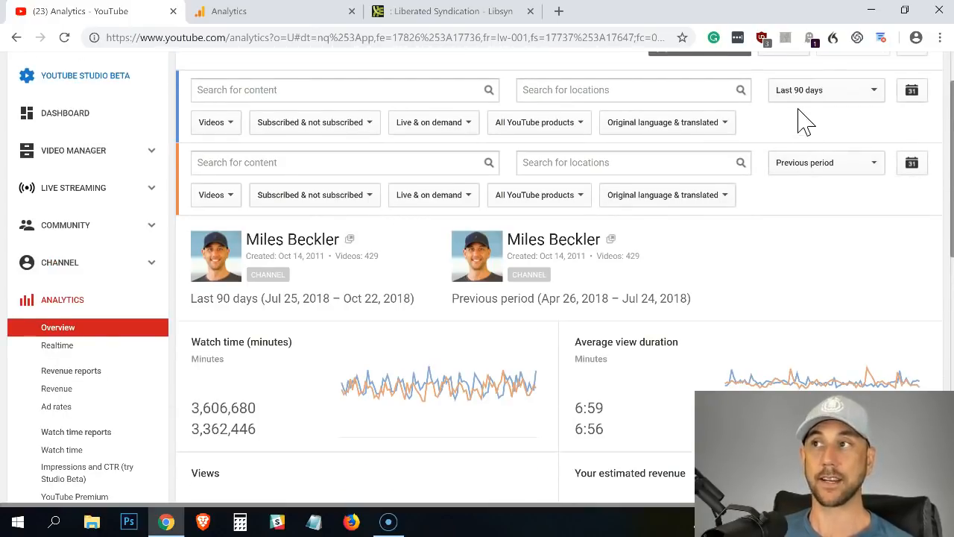
# Scroll through the 90-day comparison: 3,606,680 versus 3,362,446 watch-time minutes
pyautogui.scroll(-3)
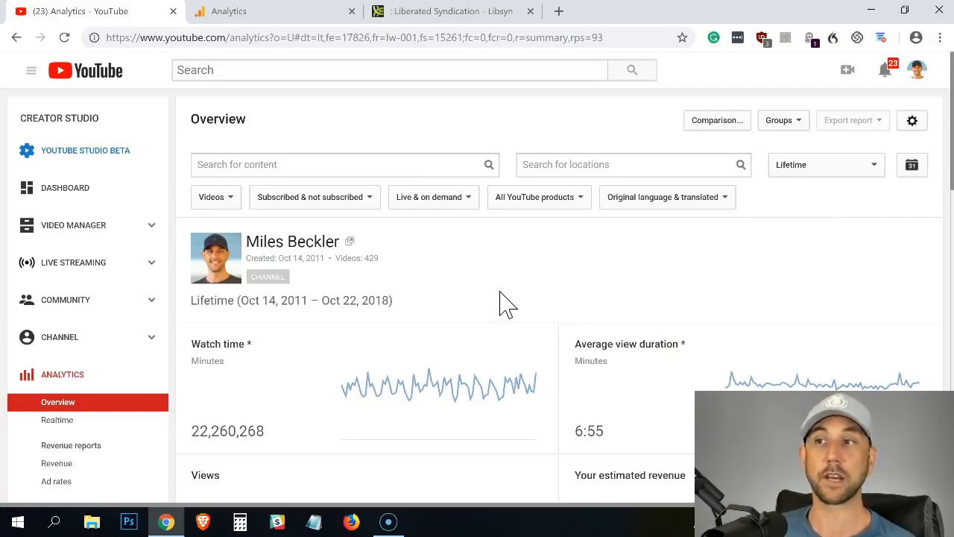
pyautogui.moveTo(479, 448)
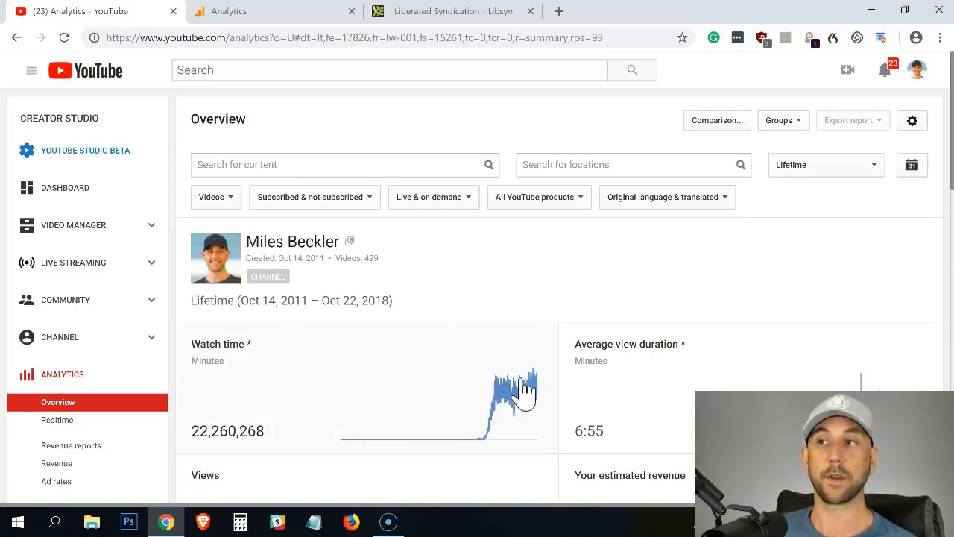
pyautogui.moveTo(509, 420)
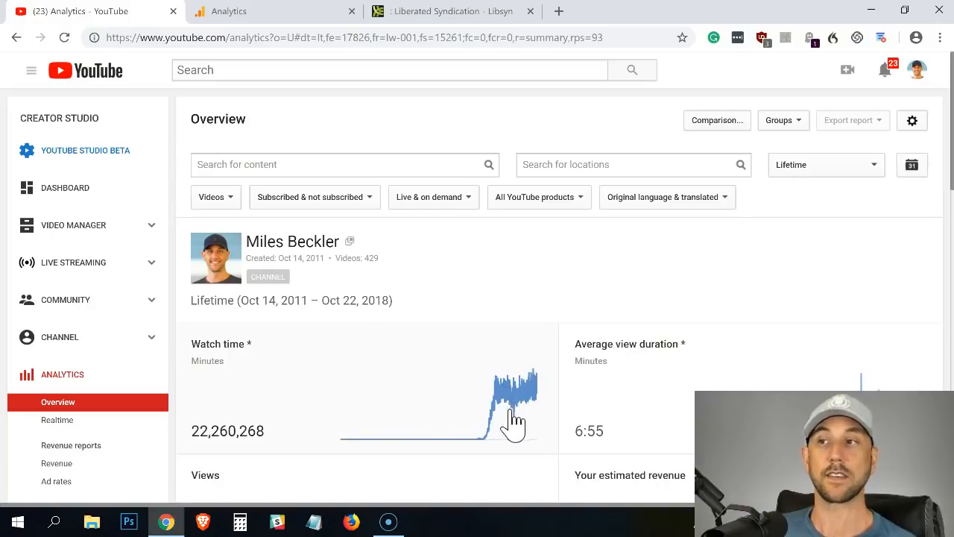
pyautogui.moveTo(431, 477)
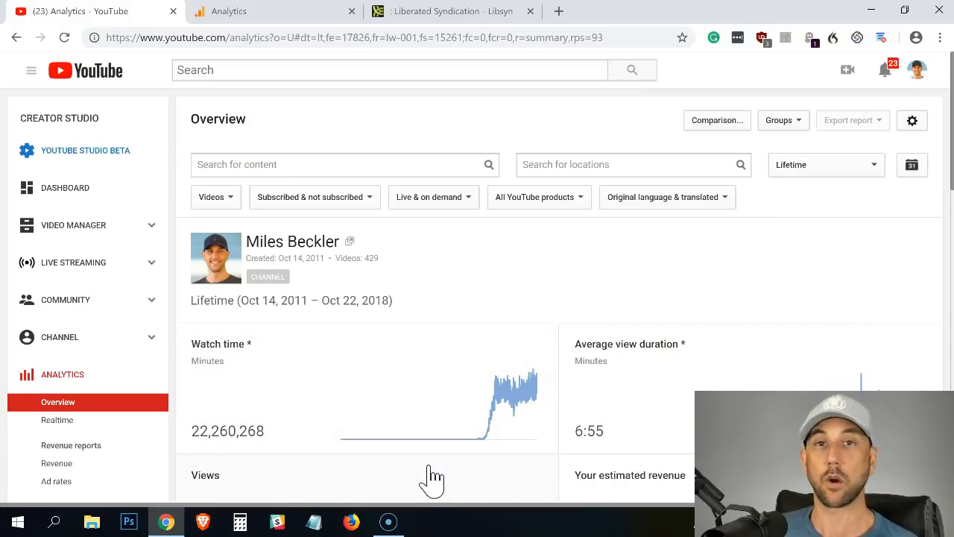
pyautogui.moveTo(442, 481)
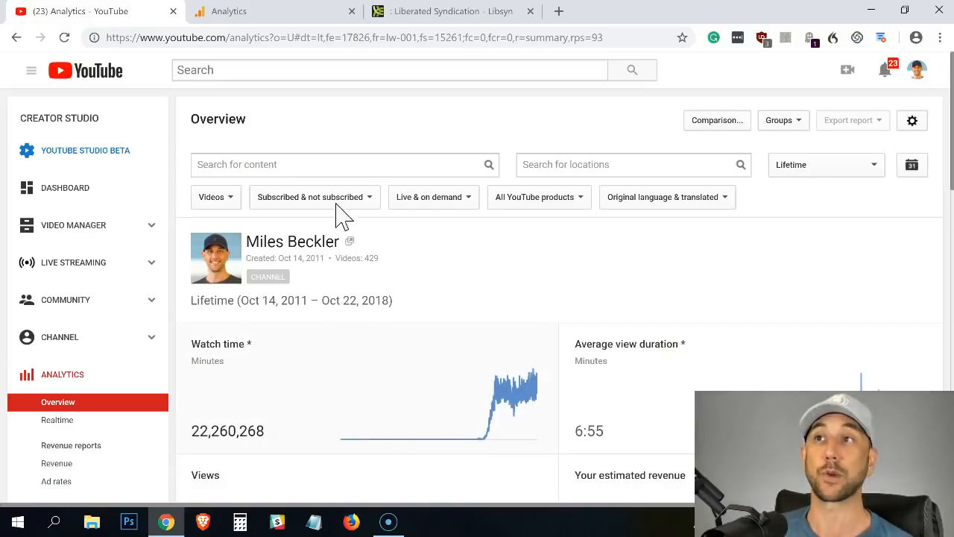
# Bring up the milesbeckler.com Audience Overview and scroll to the 19,818 sessions and 12,301 users
pyautogui.click(266, 10)
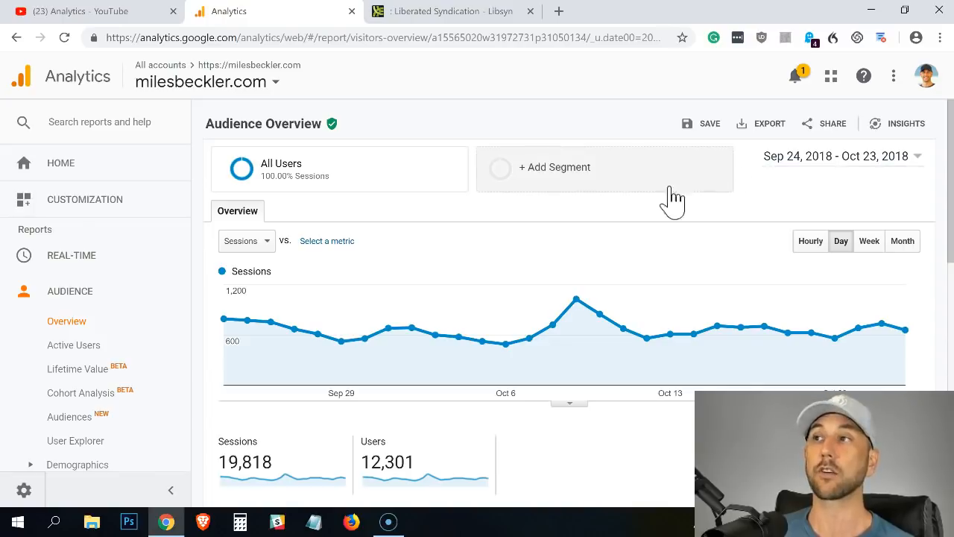
pyautogui.scroll(-3)
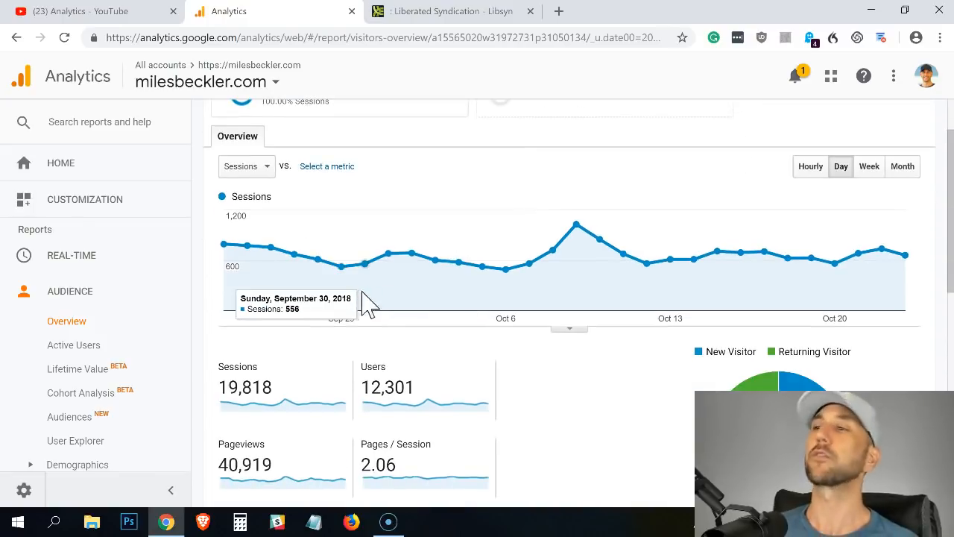
pyautogui.moveTo(288, 394)
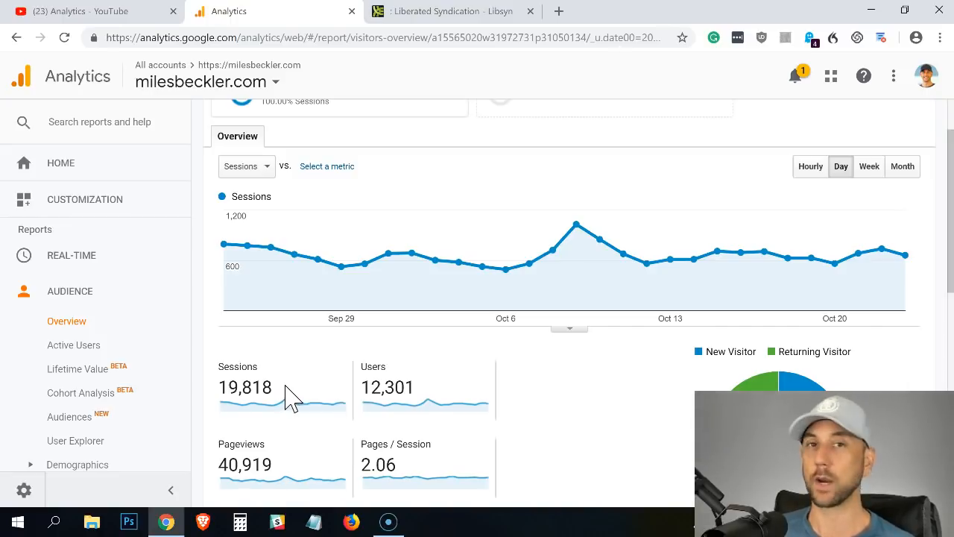
pyautogui.moveTo(432, 402)
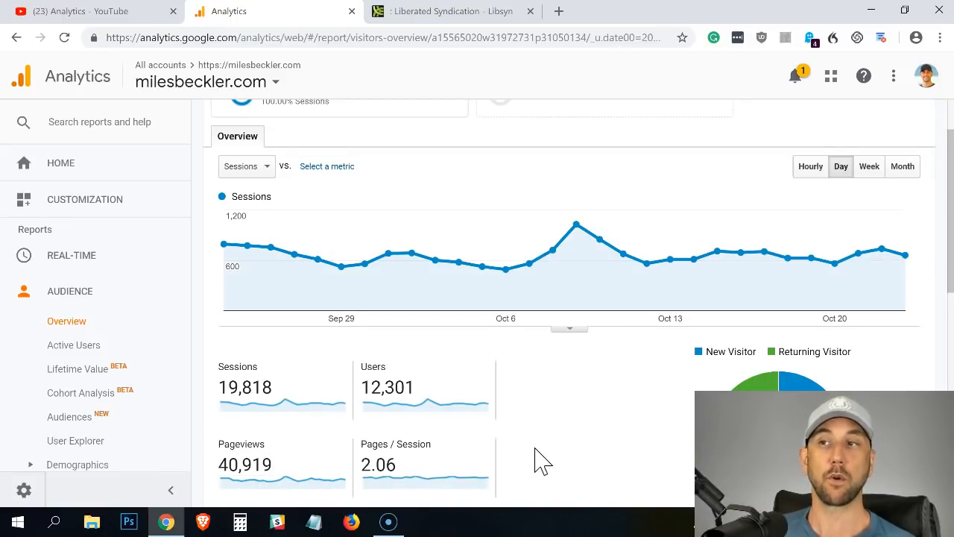
pyautogui.scroll(-3)
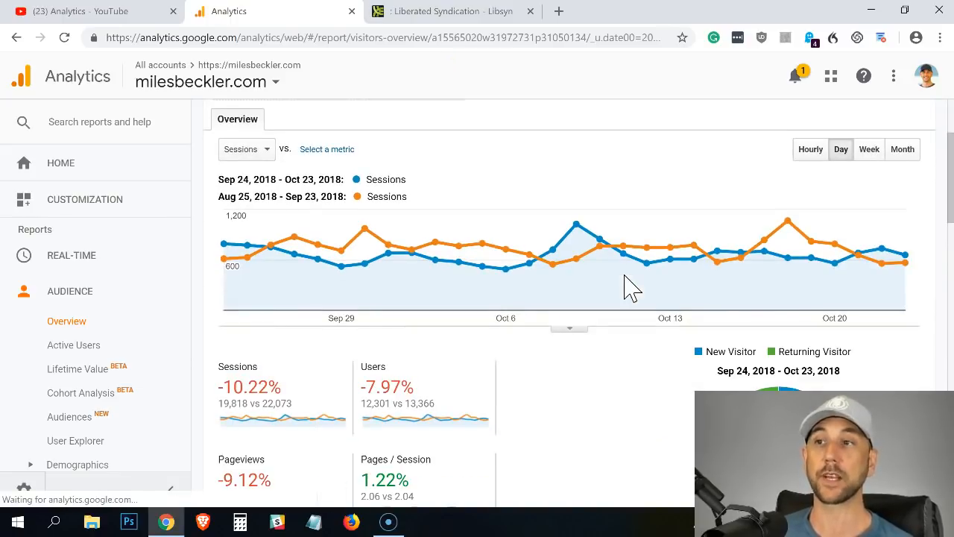
# Scroll the Sessions comparison against the previous period, showing sessions down 10.22%
pyautogui.scroll(-3)
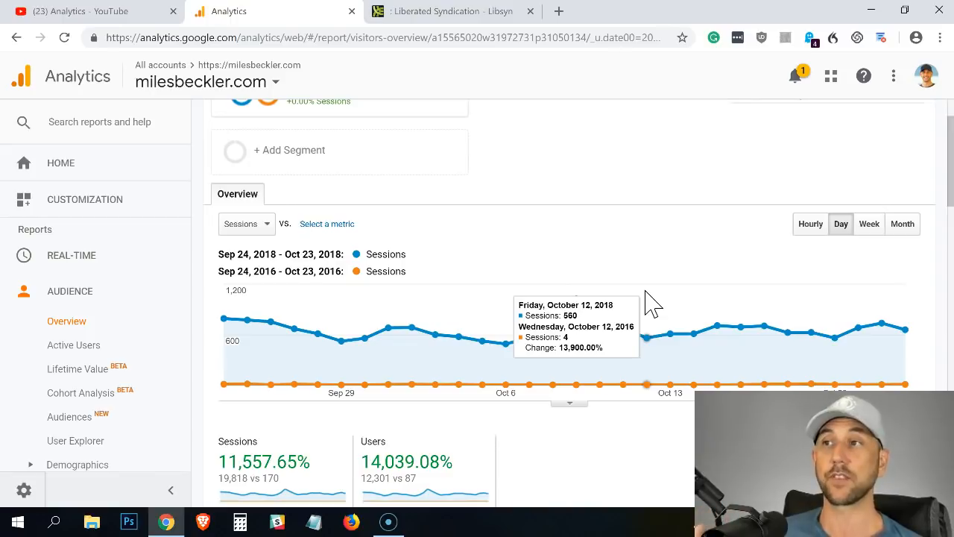
pyautogui.moveTo(707, 382)
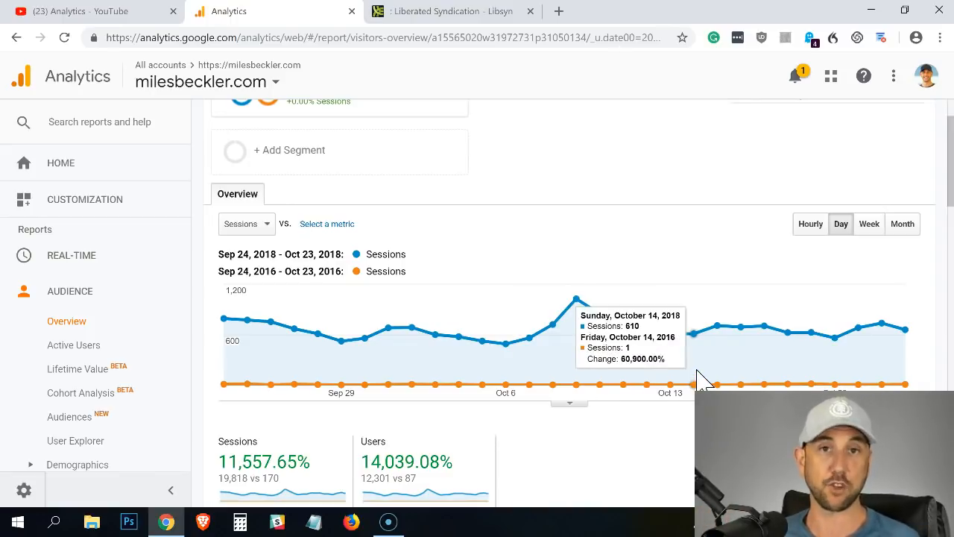
pyautogui.scroll(-3)
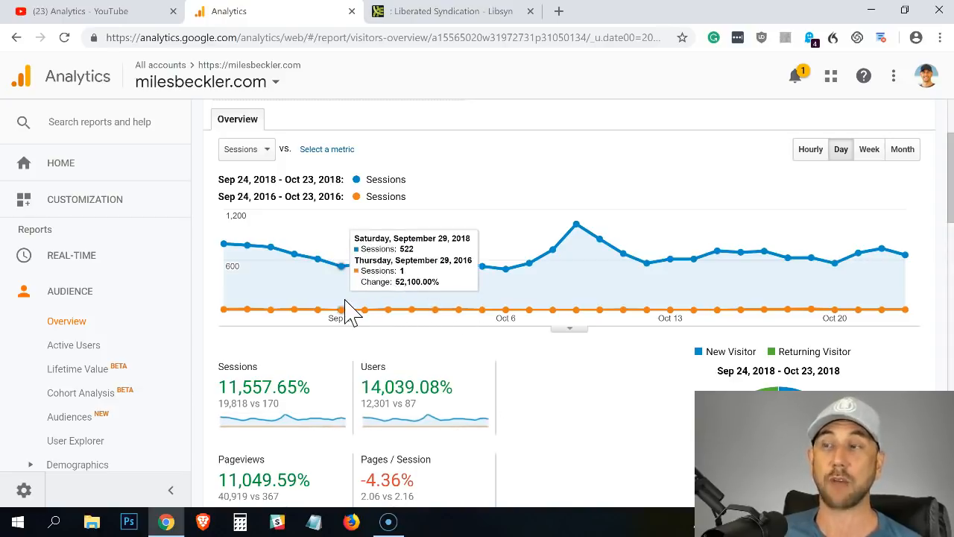
pyautogui.scroll(-3)
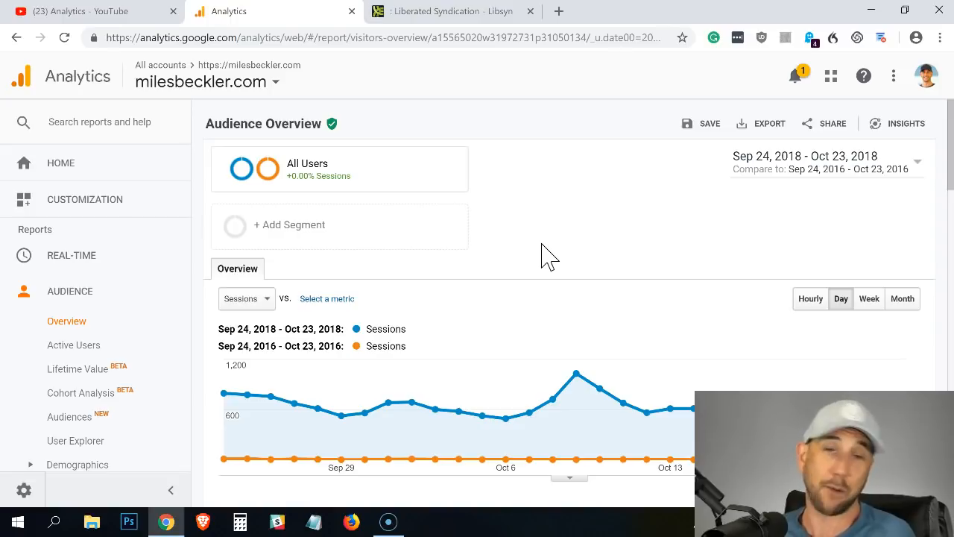
# Show the Libsyn dashboard with 5,294 October, 6,503 September and 70,451 all-time downloads
pyautogui.click(458, 11)
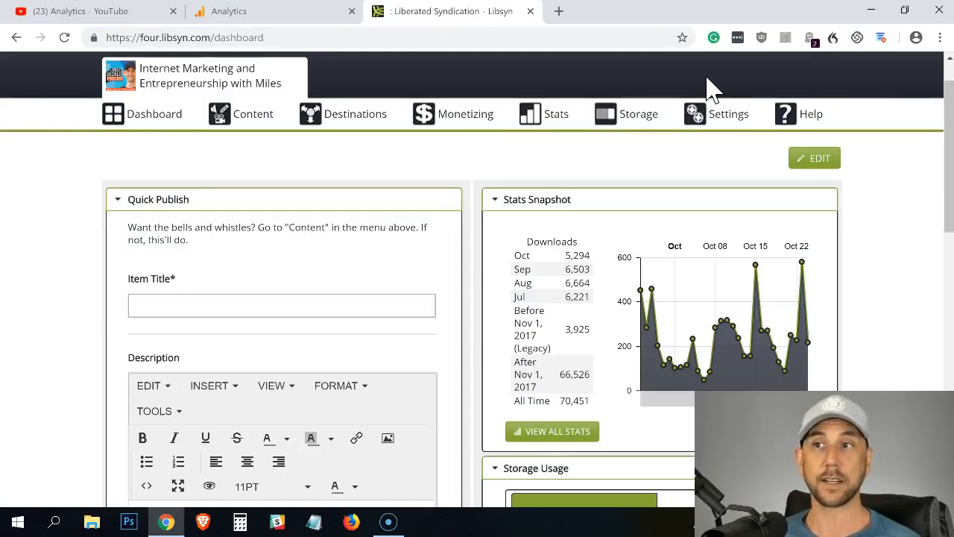
pyautogui.moveTo(536, 243)
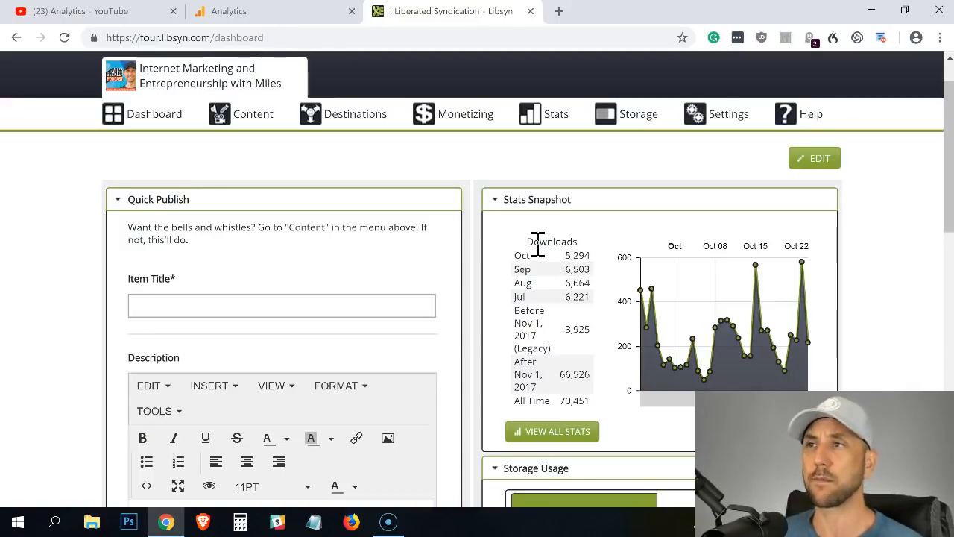
pyautogui.moveTo(701, 378)
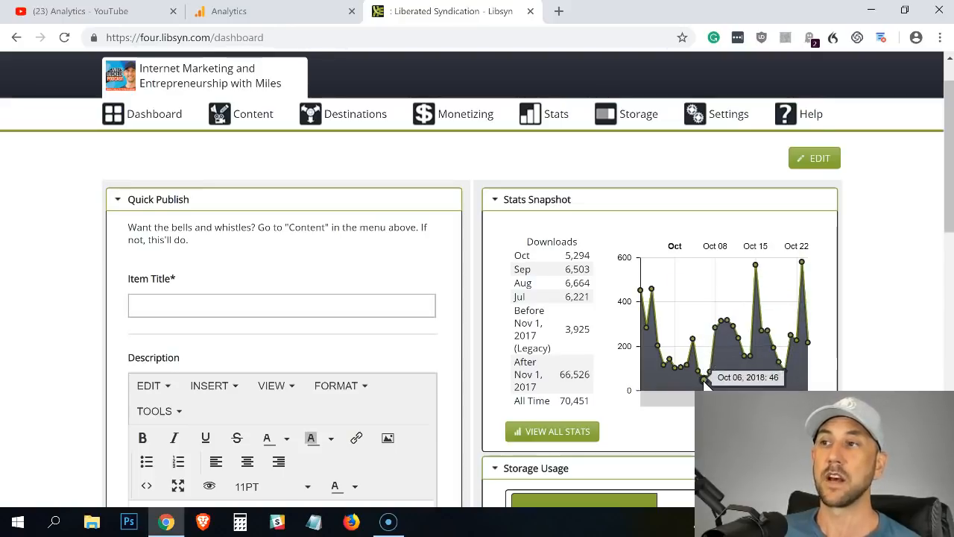
pyautogui.moveTo(755, 265)
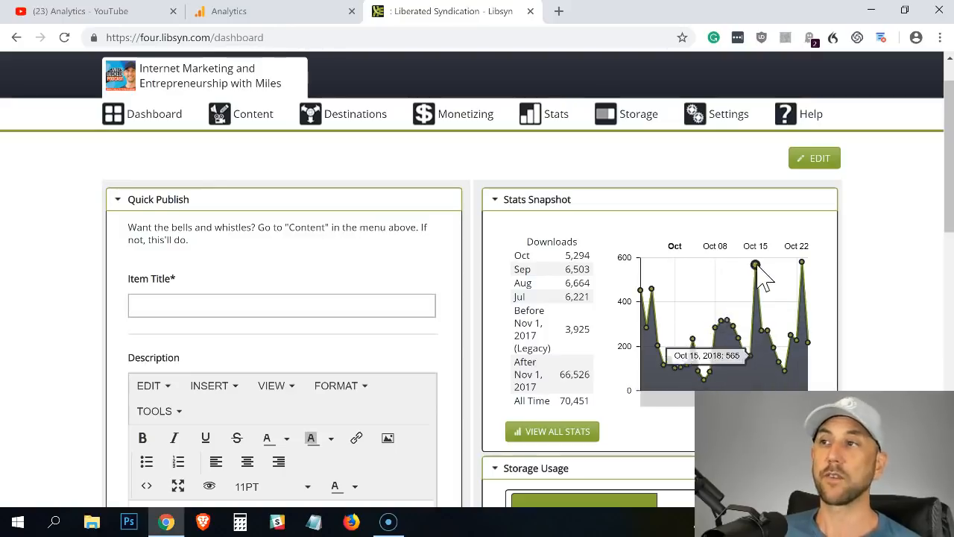
pyautogui.moveTo(750, 231)
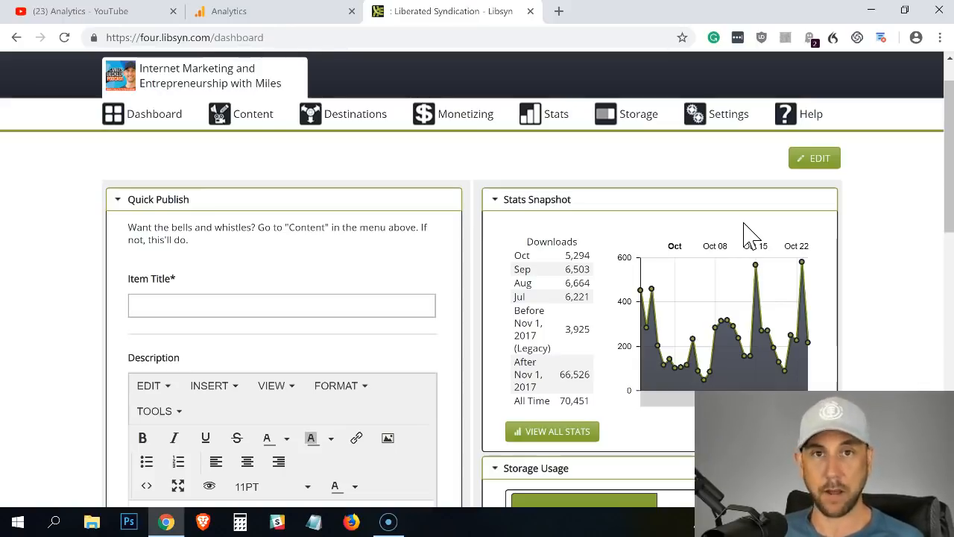
pyautogui.moveTo(755, 267)
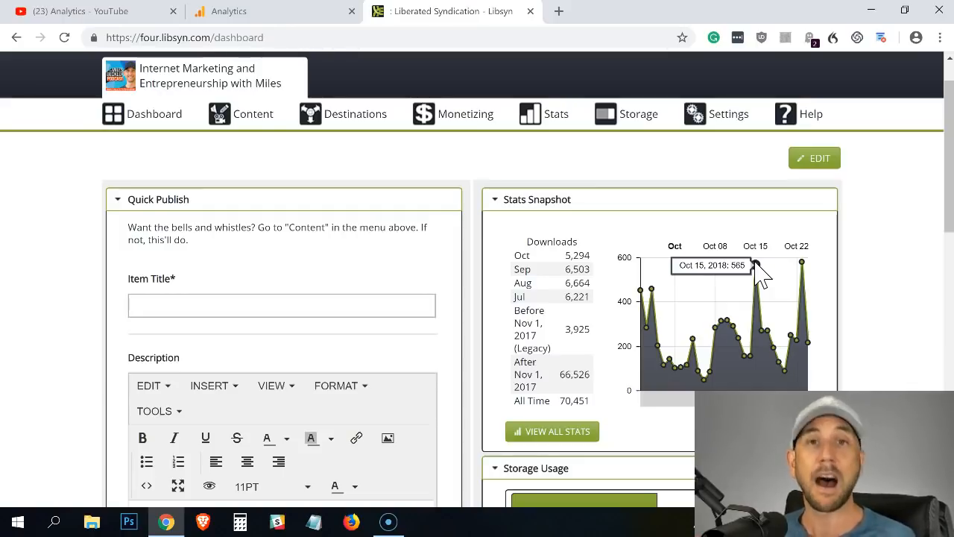
pyautogui.moveTo(757, 276)
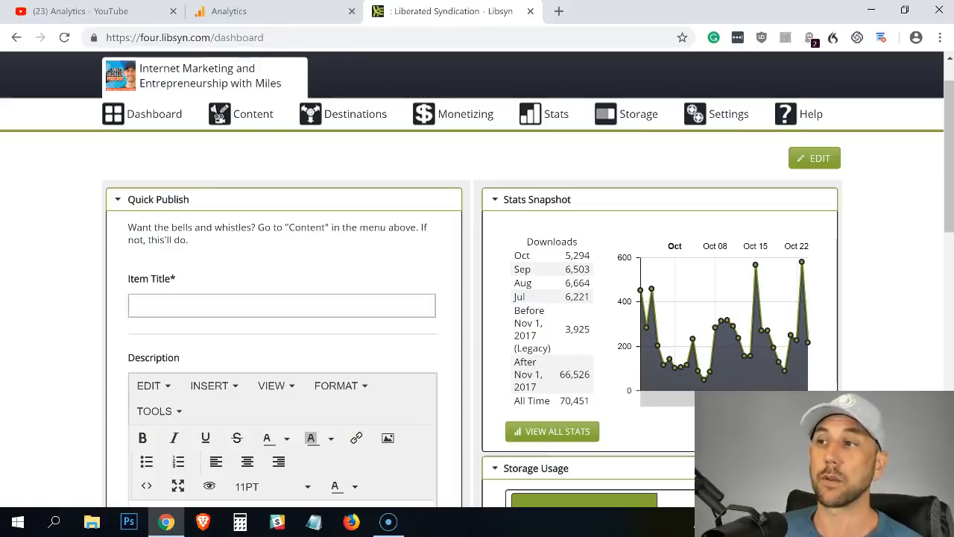